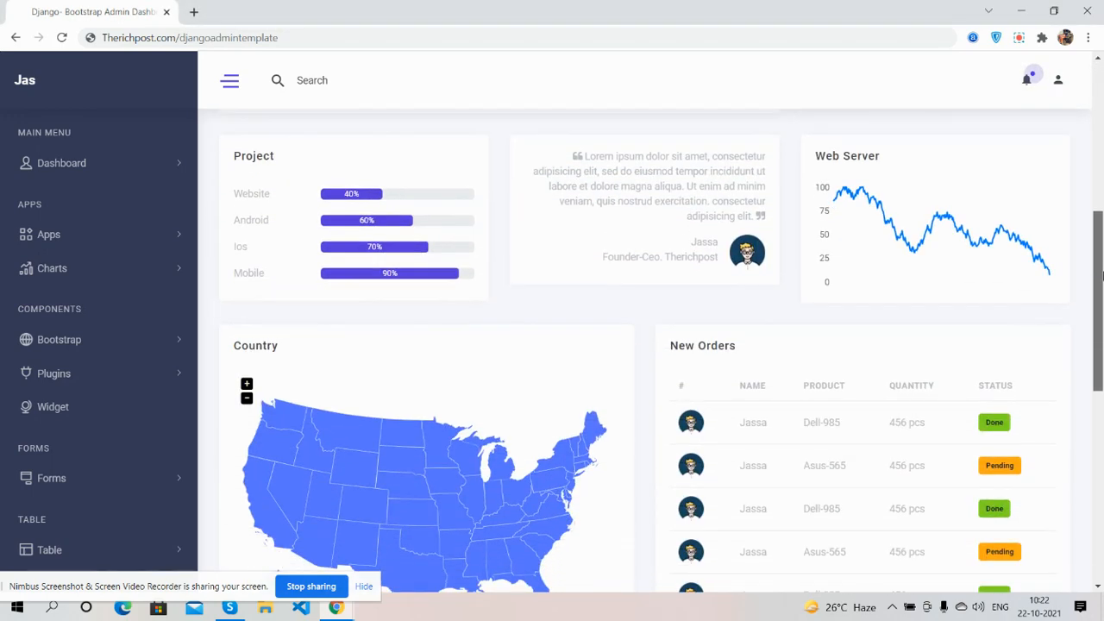
Scroll the dashboard to bring the expense and income summary cards into view
scroll(down, 3)
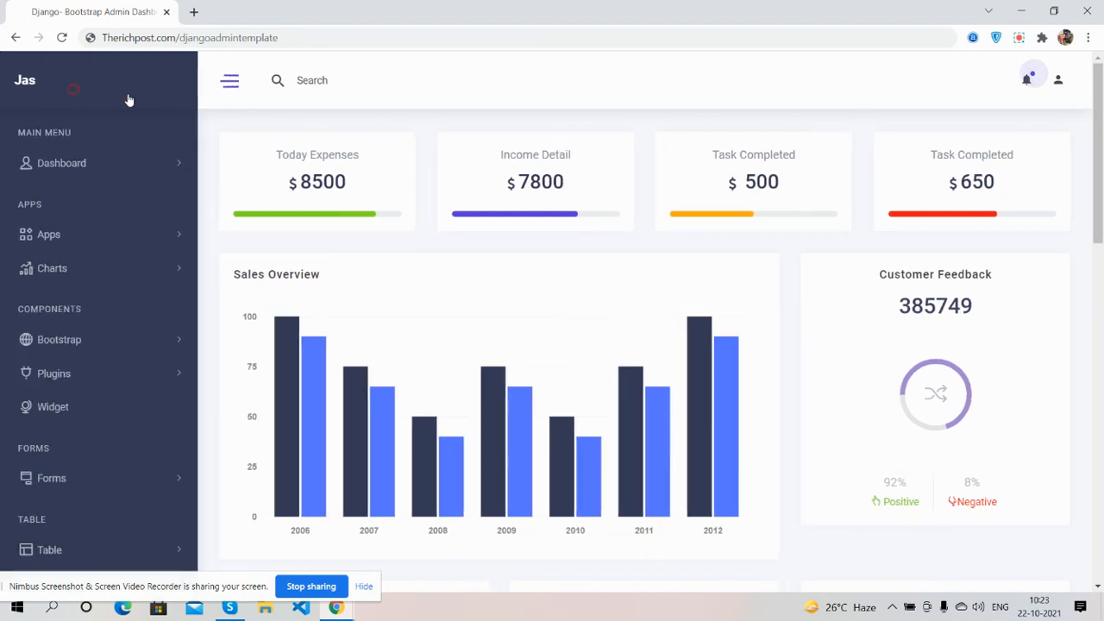
click(231, 81)
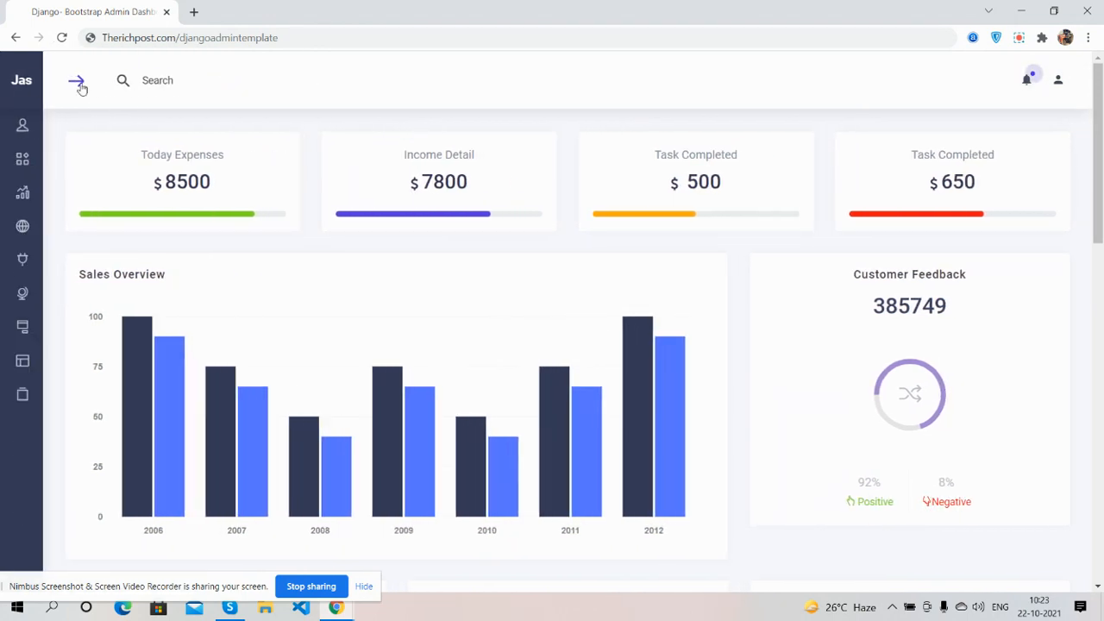
click(74, 81)
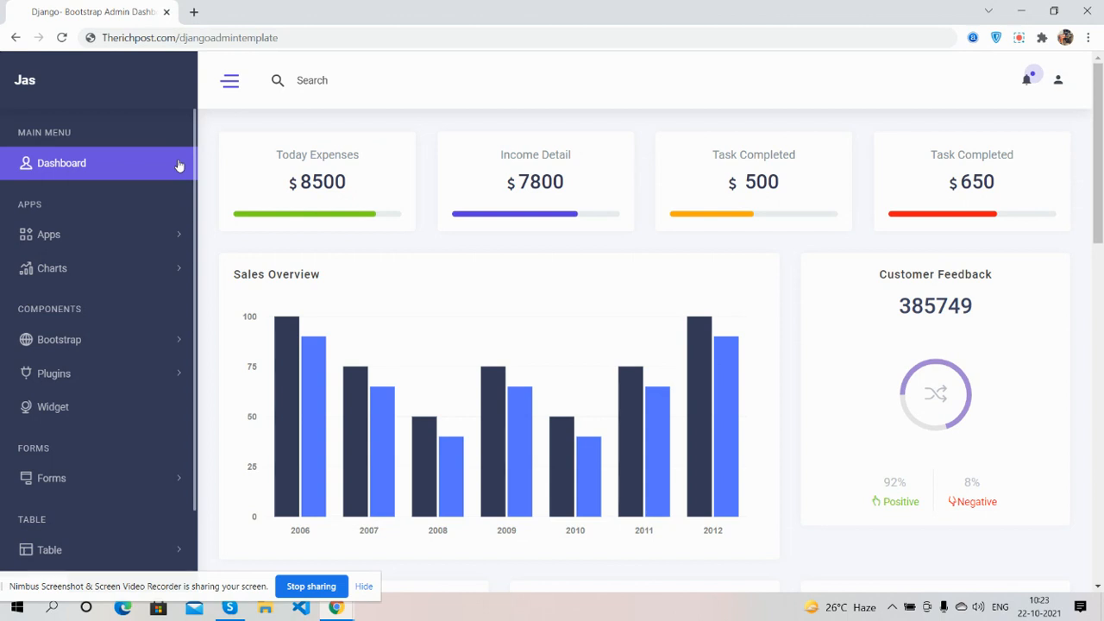
click(228, 81)
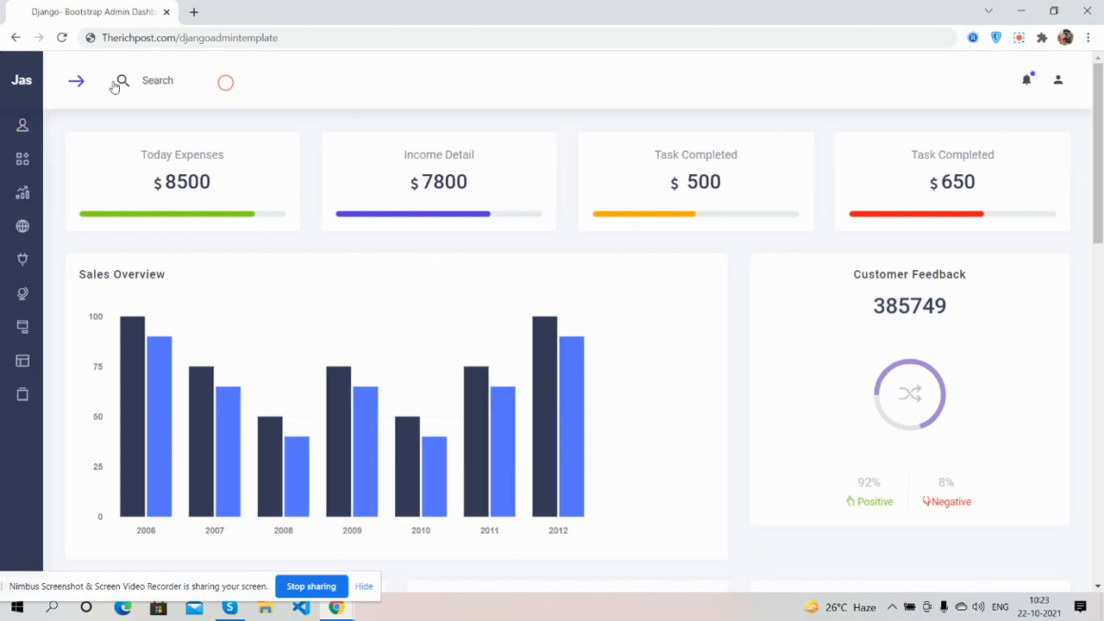
click(76, 81)
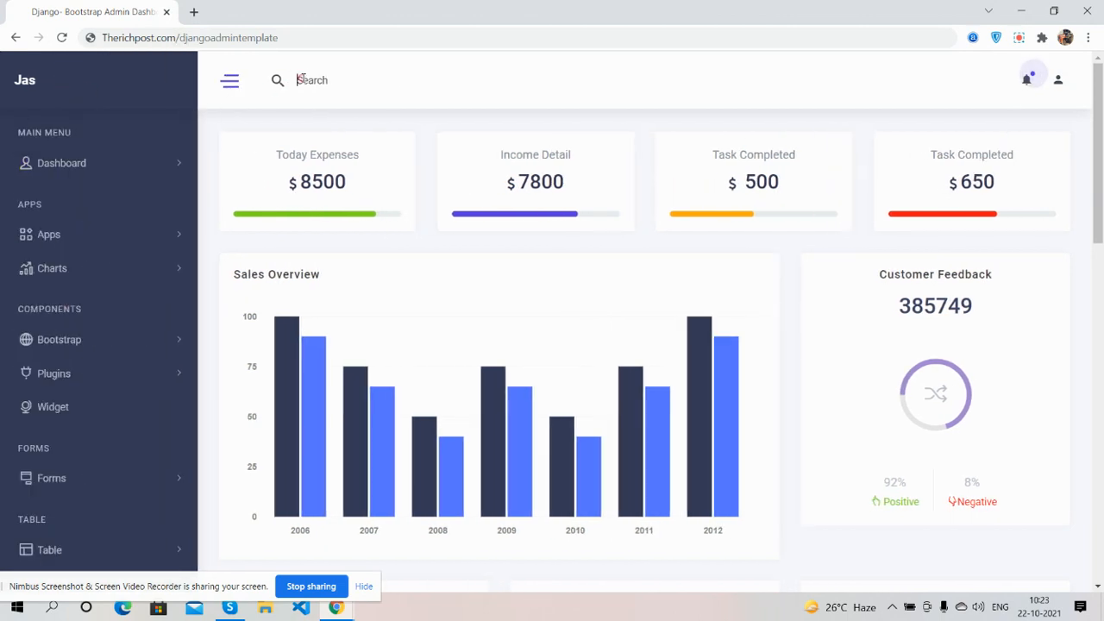
click(1031, 77)
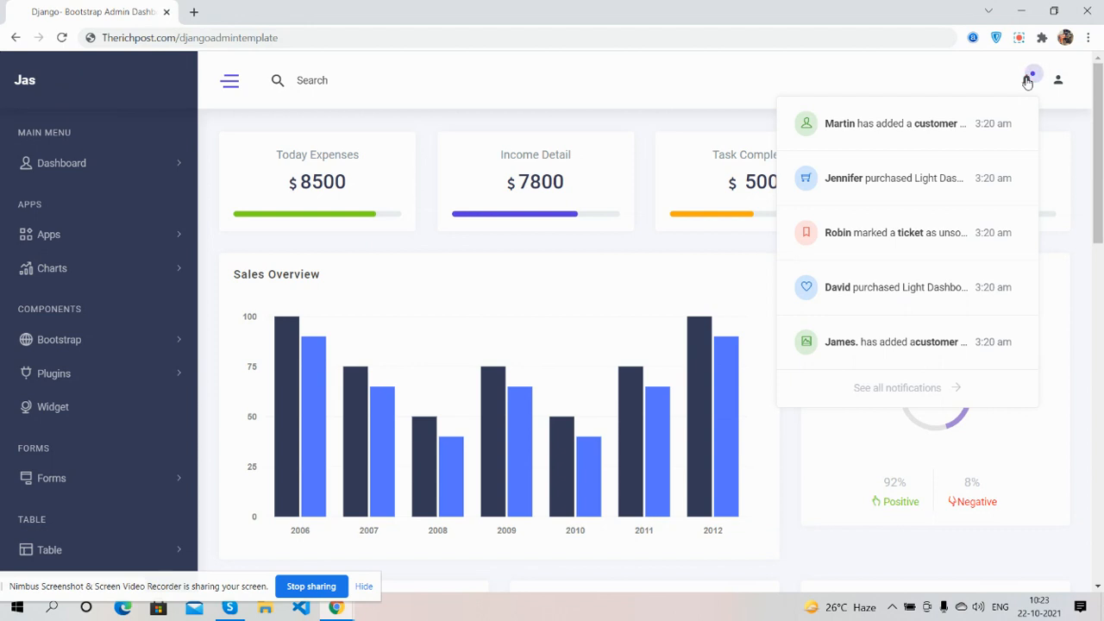
click(1058, 81)
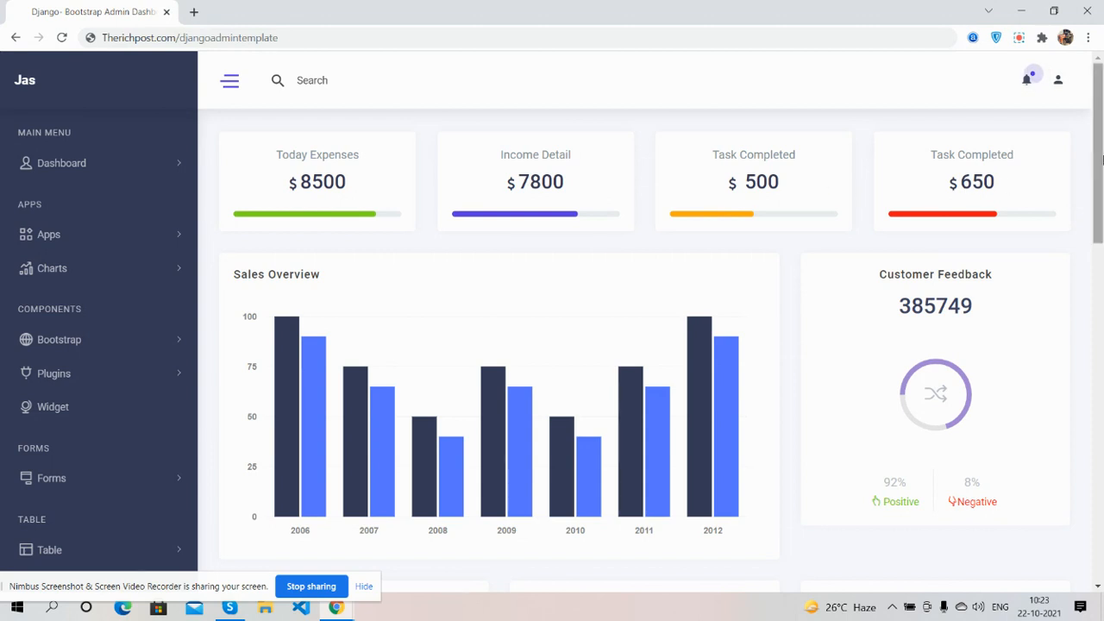
Scroll through the charts, map, orders, timeline and pie chart widgets down to the social stats
scroll(down, 3)
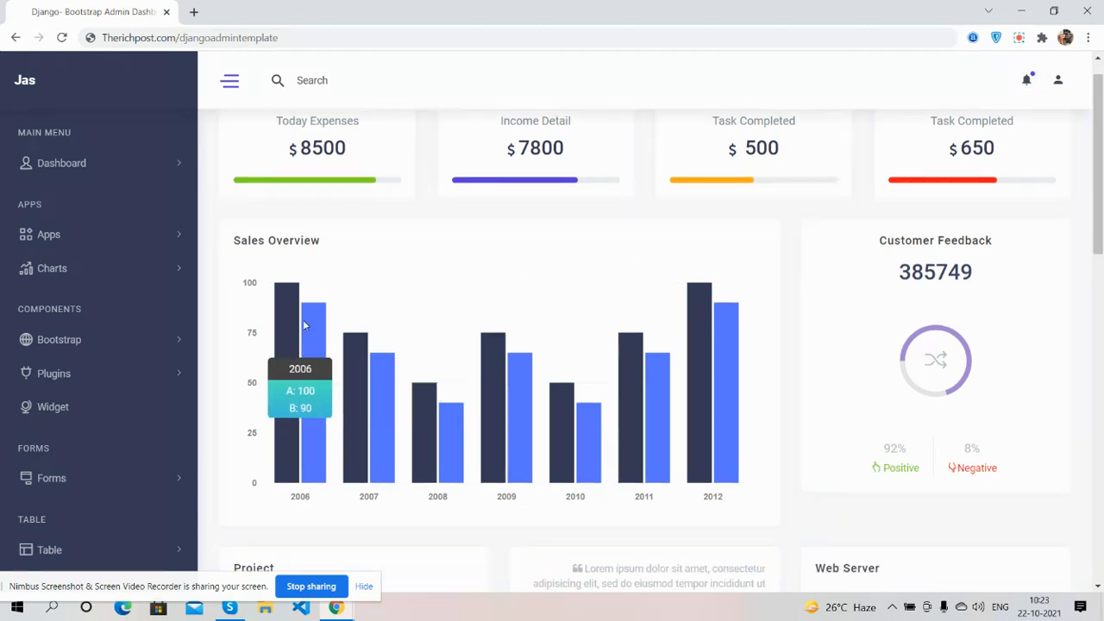
mouse_move(671, 407)
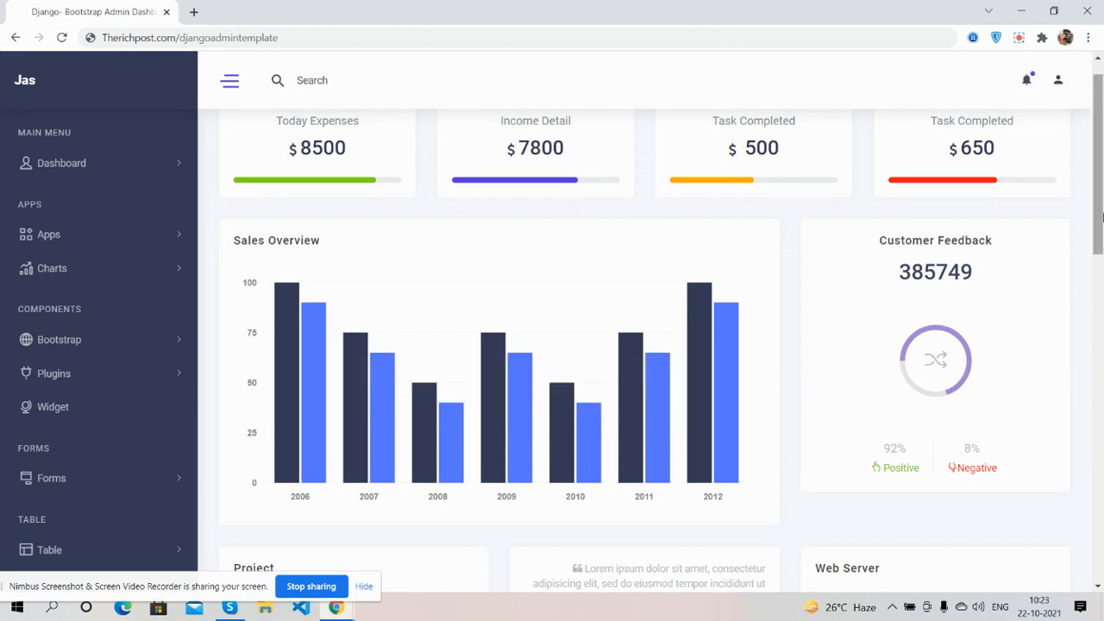
scroll(down, 3)
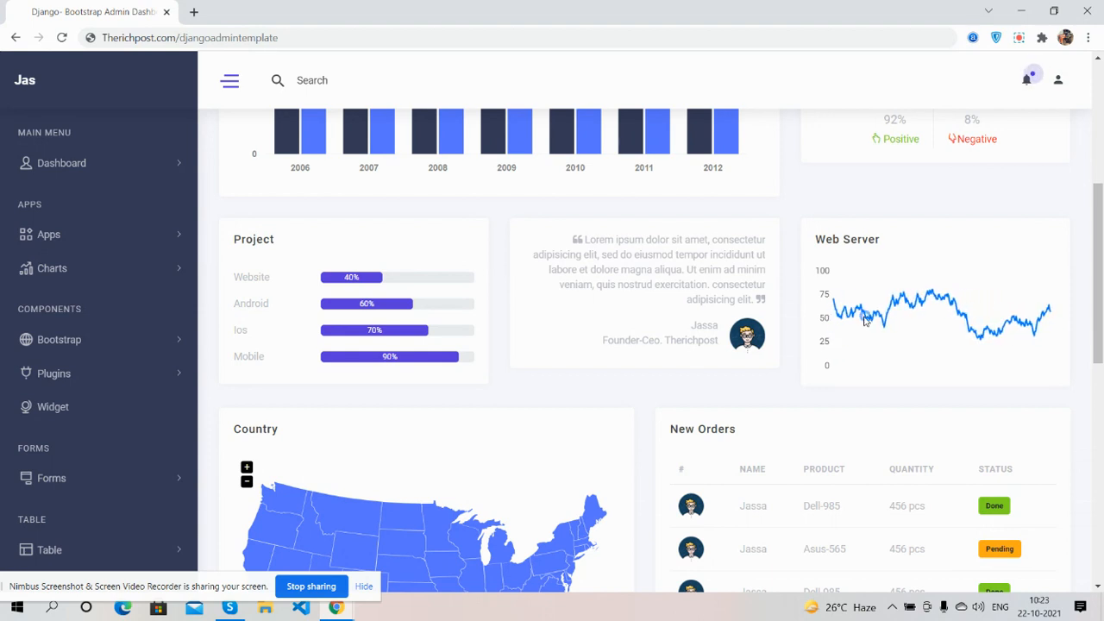
scroll(down, 3)
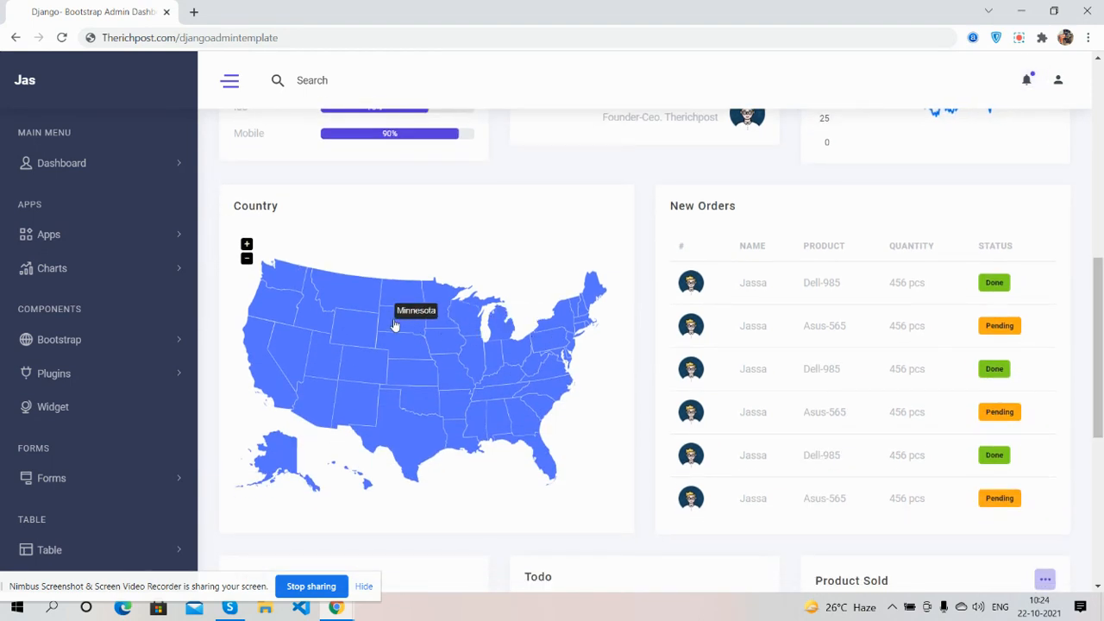
mouse_move(669, 372)
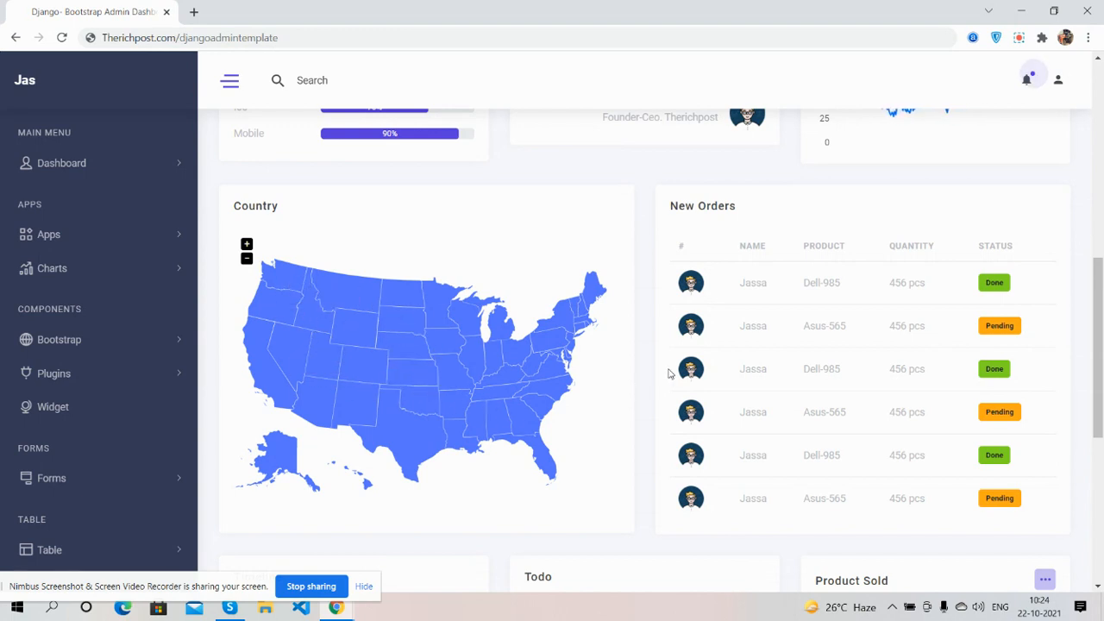
scroll(down, 3)
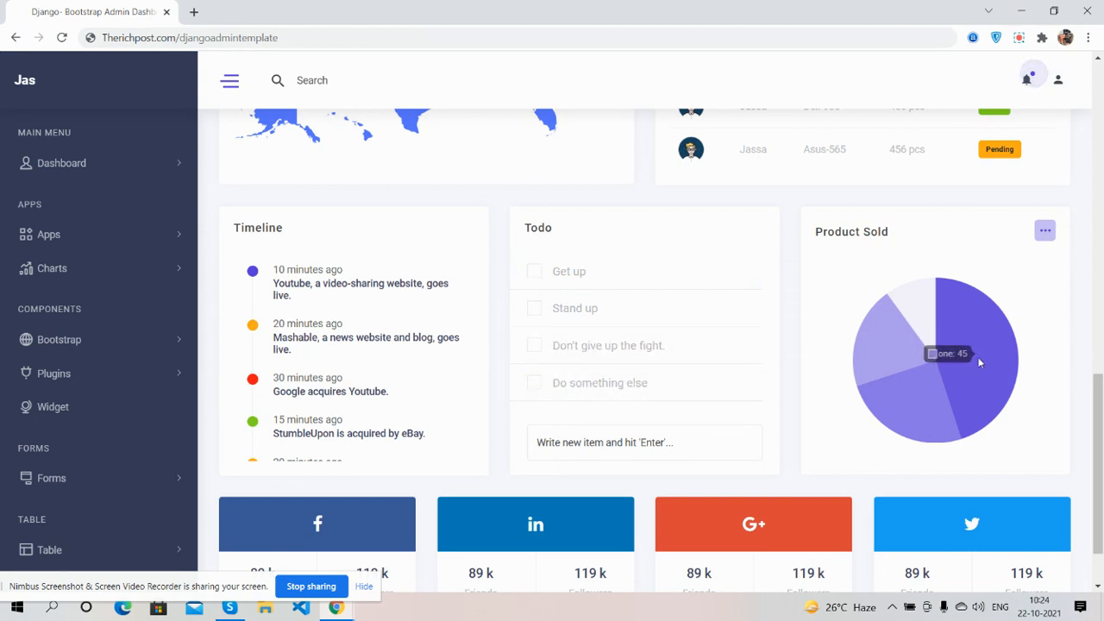
mouse_move(938, 352)
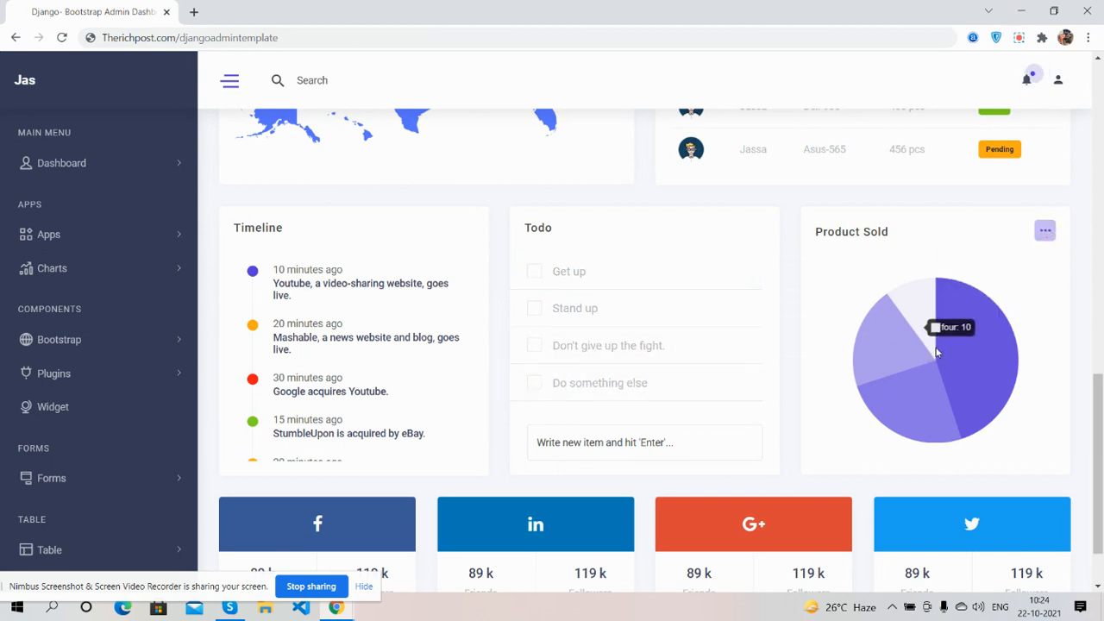
scroll(down, 3)
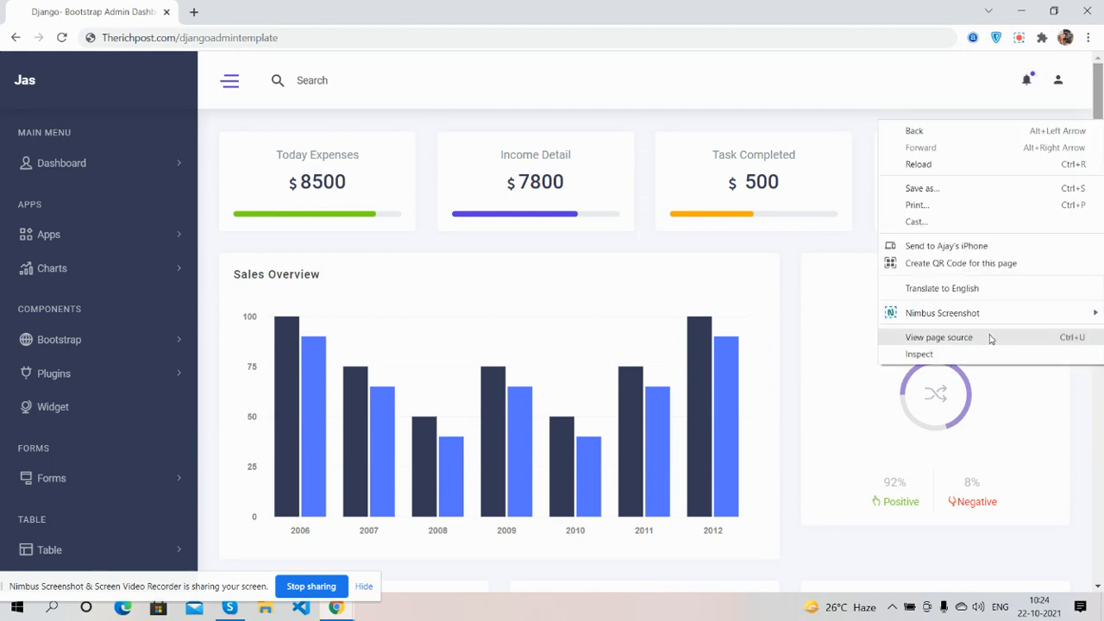
Enable DevTools responsive device preview and set it to iPhone X
click(917, 355)
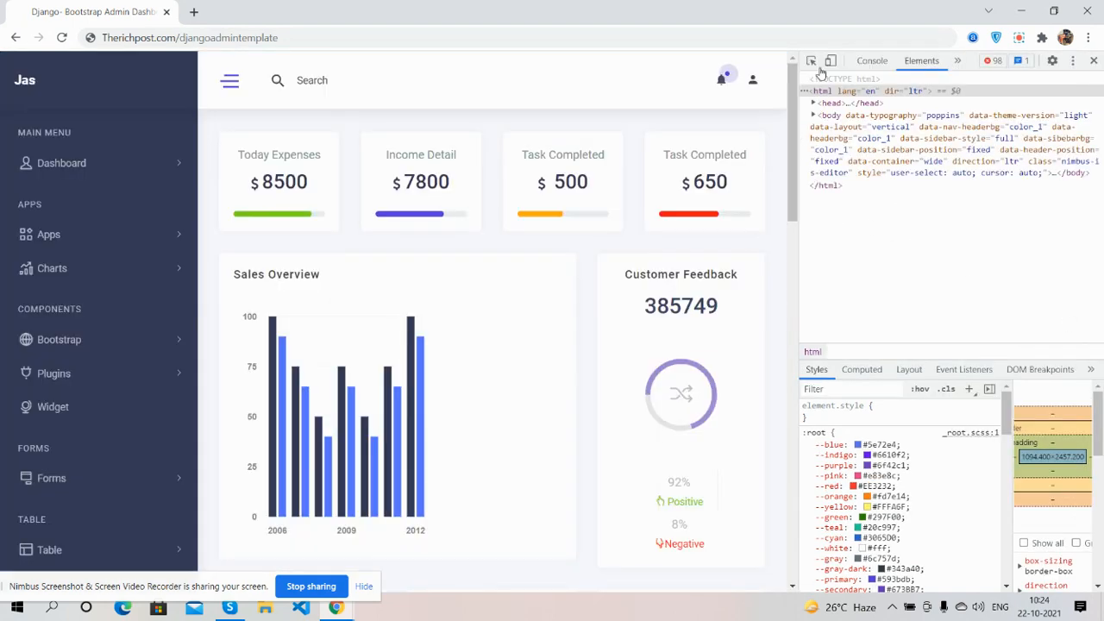
click(835, 60)
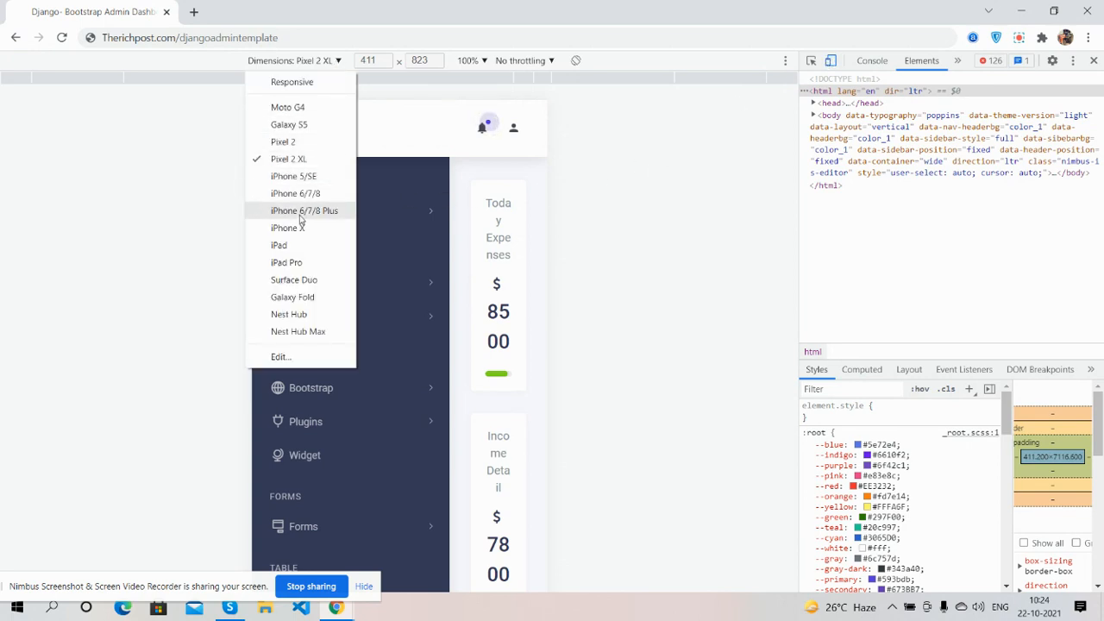
mouse_move(288, 228)
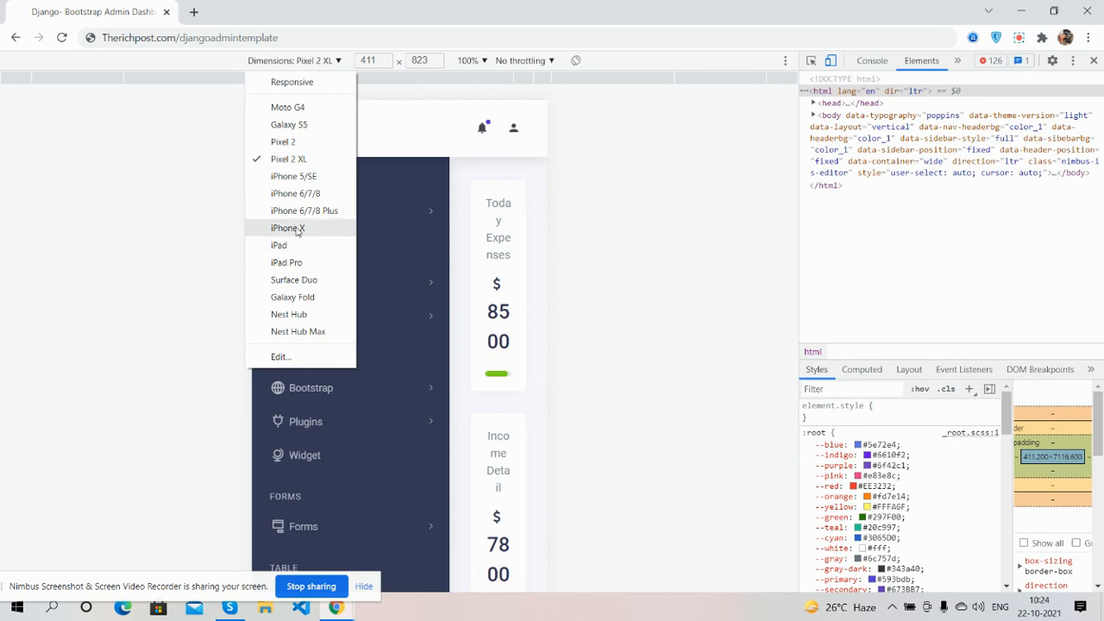
click(288, 228)
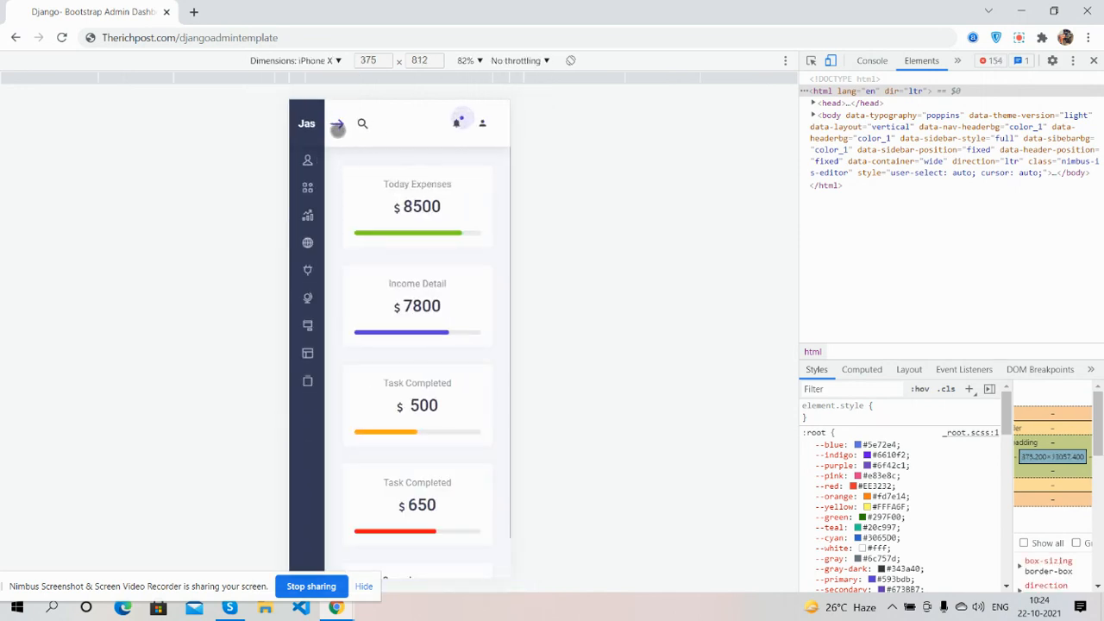
Scroll through the stacked mobile cards and chart in the iPhone X preview
scroll(down, 3)
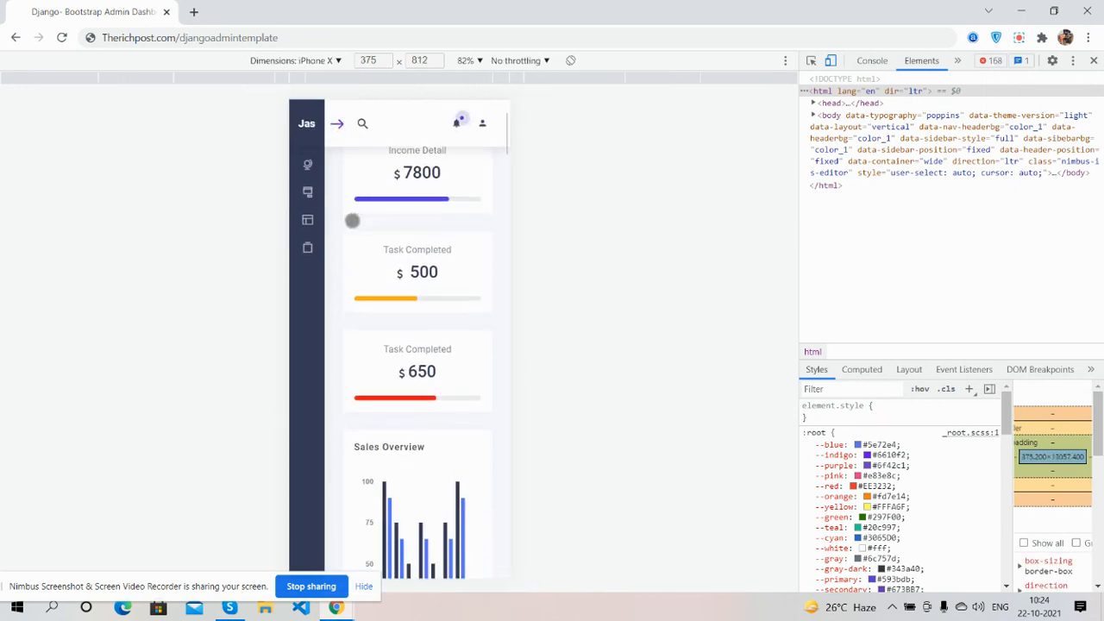
scroll(down, 3)
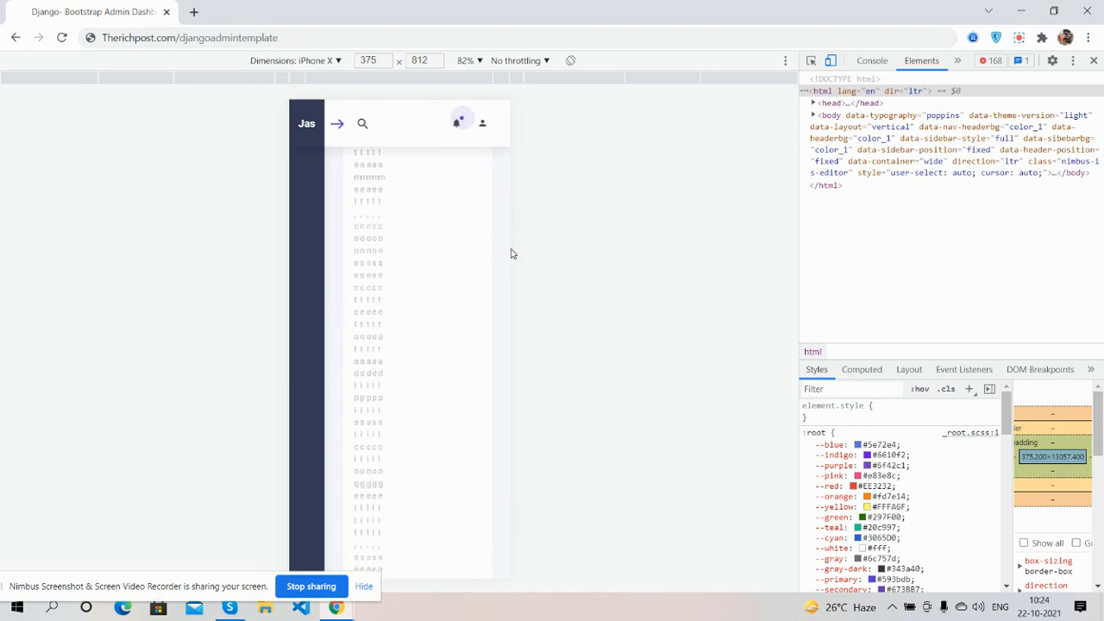
scroll(down, 3)
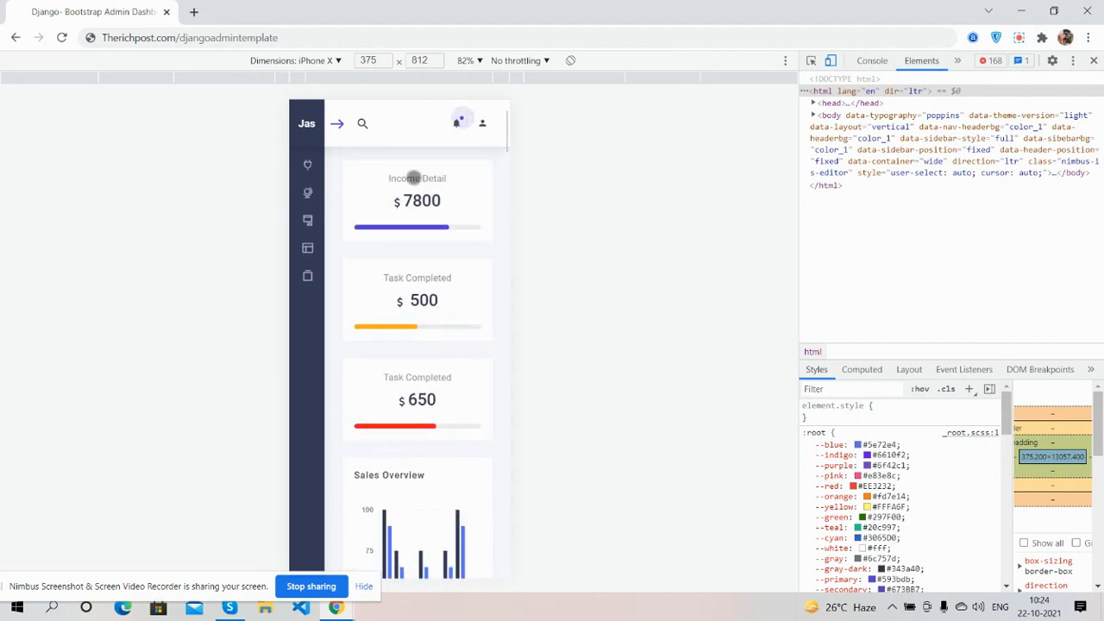
Switch the device preview to Galaxy S5 and scroll its layout
click(321, 60)
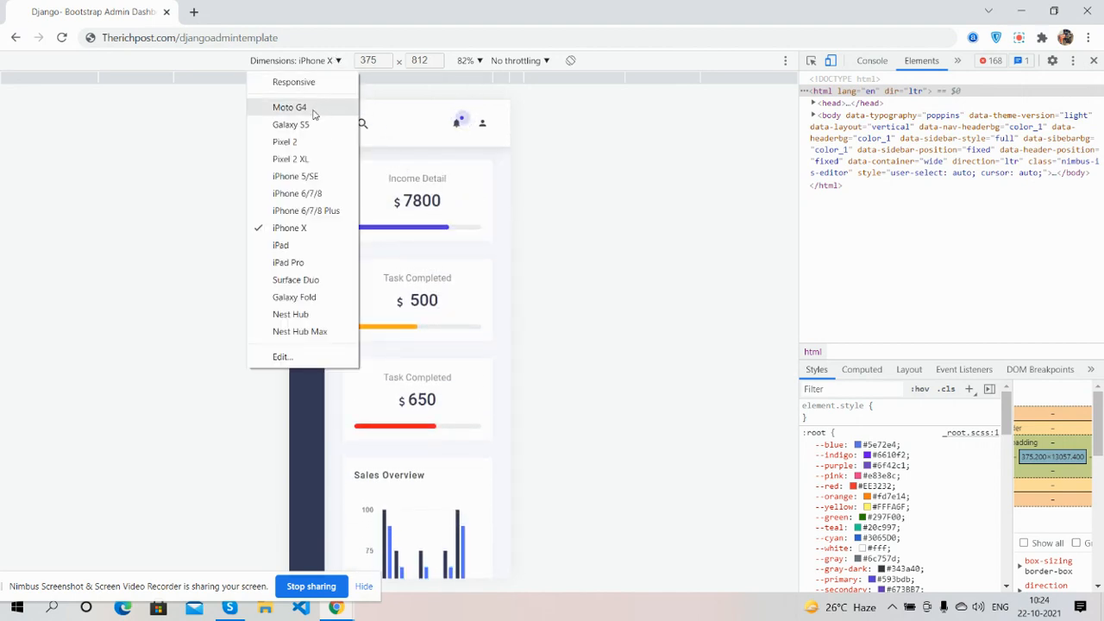
click(290, 124)
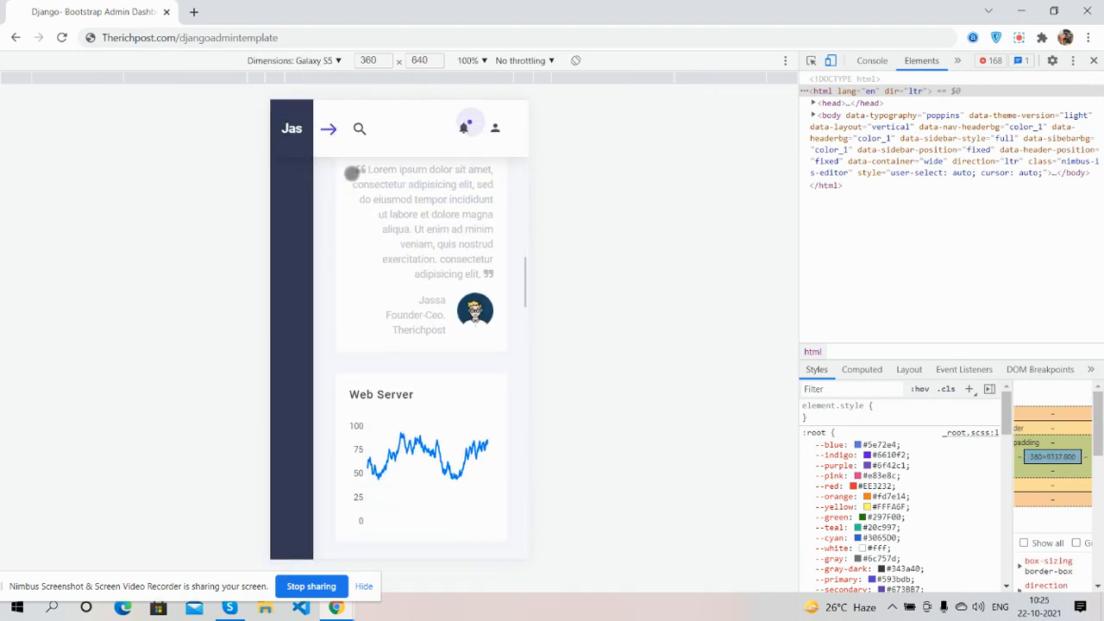
scroll(down, 3)
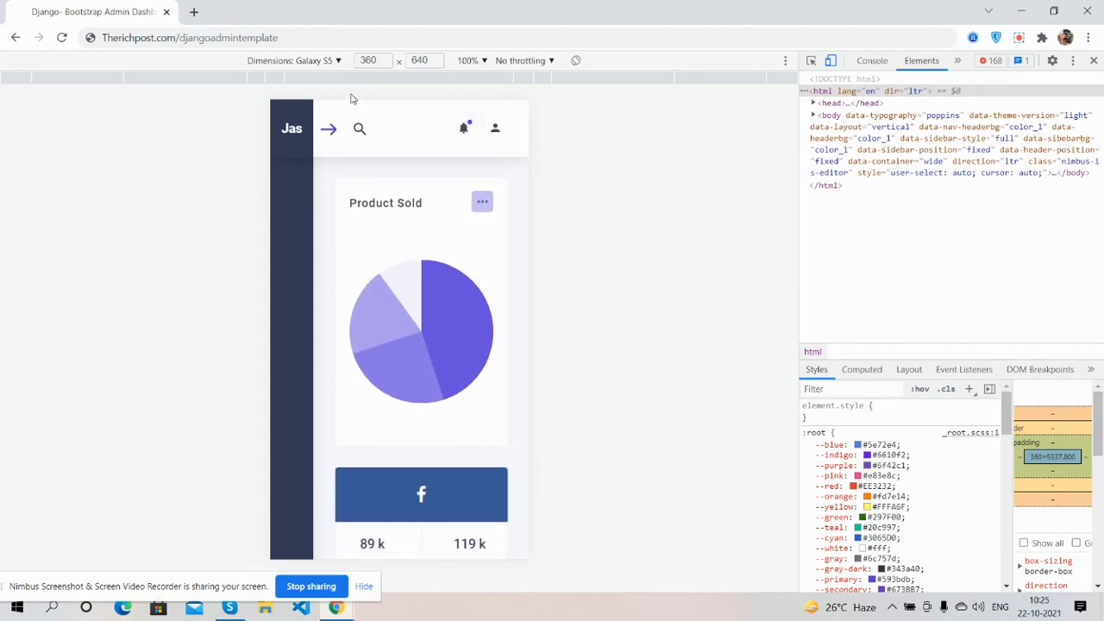
Return the preview to iPhone X and scroll through its stacked cards
click(319, 61)
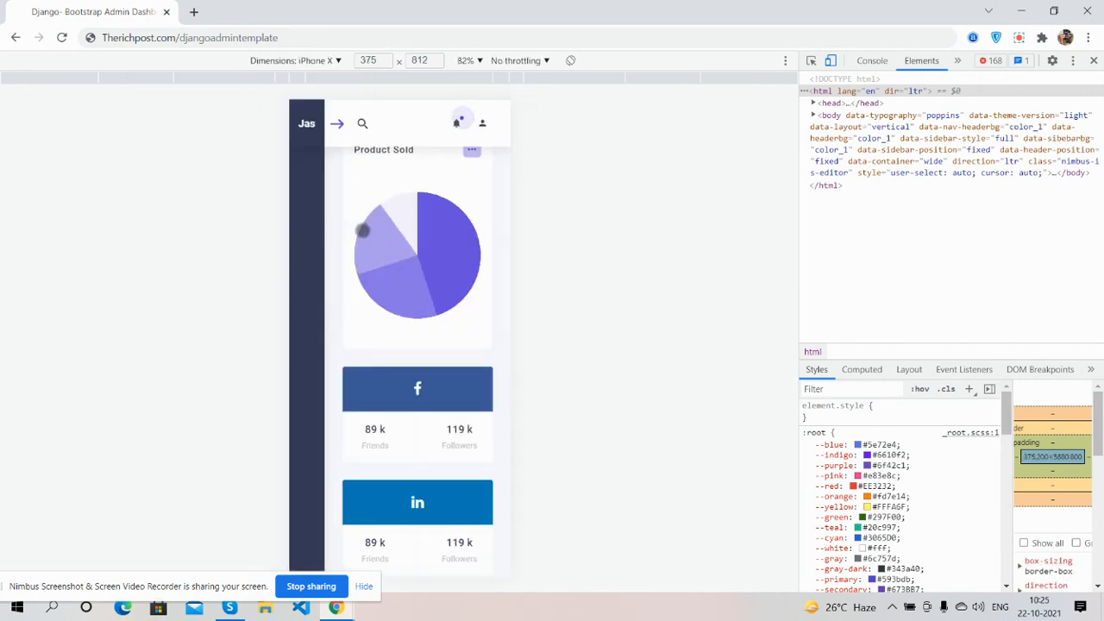
scroll(down, 3)
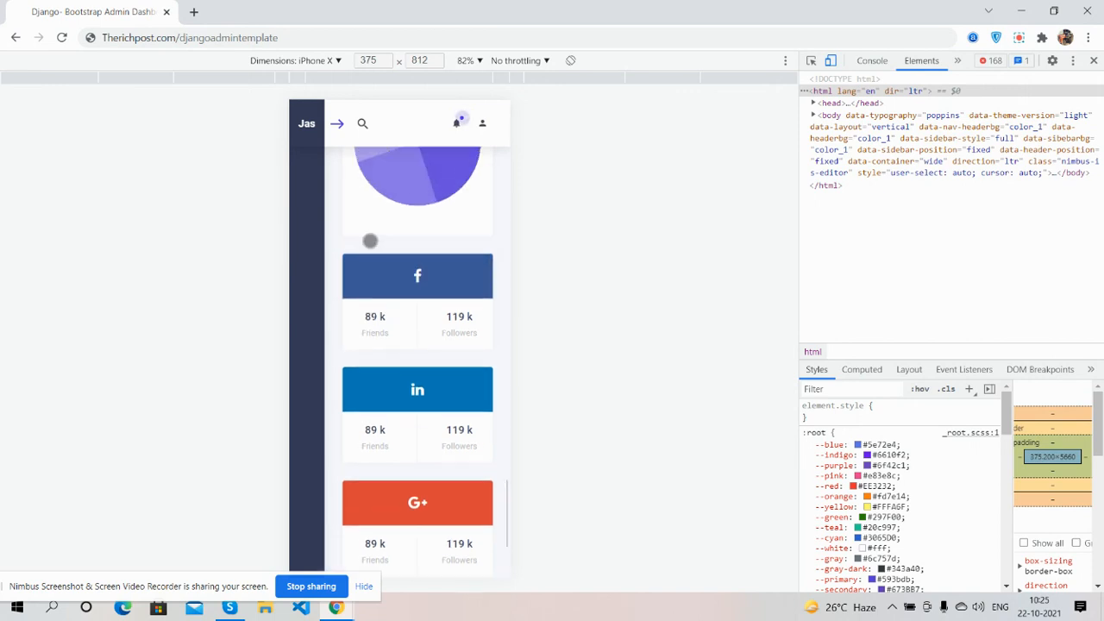
scroll(down, 3)
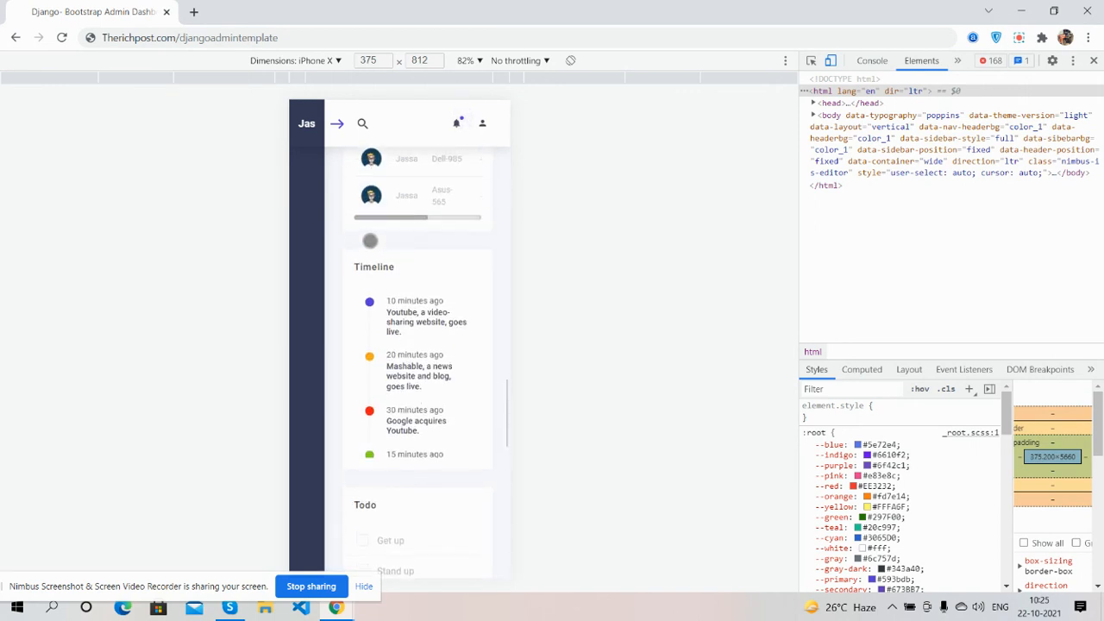
scroll(down, 3)
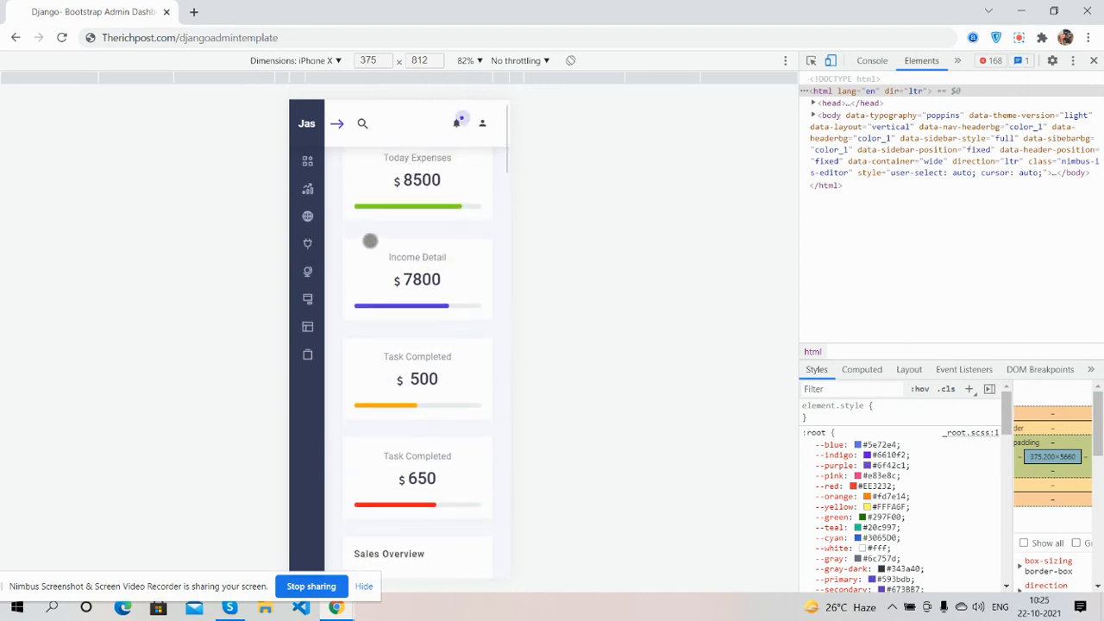
click(314, 61)
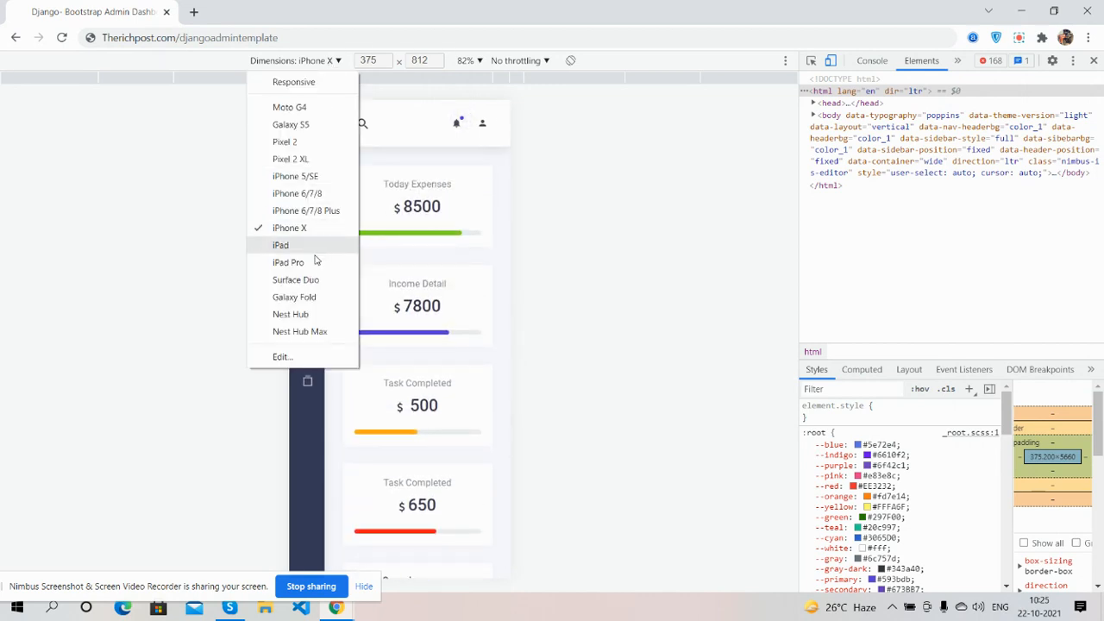
Choose a device option to exit the mobile preview back toward desktop width
click(288, 262)
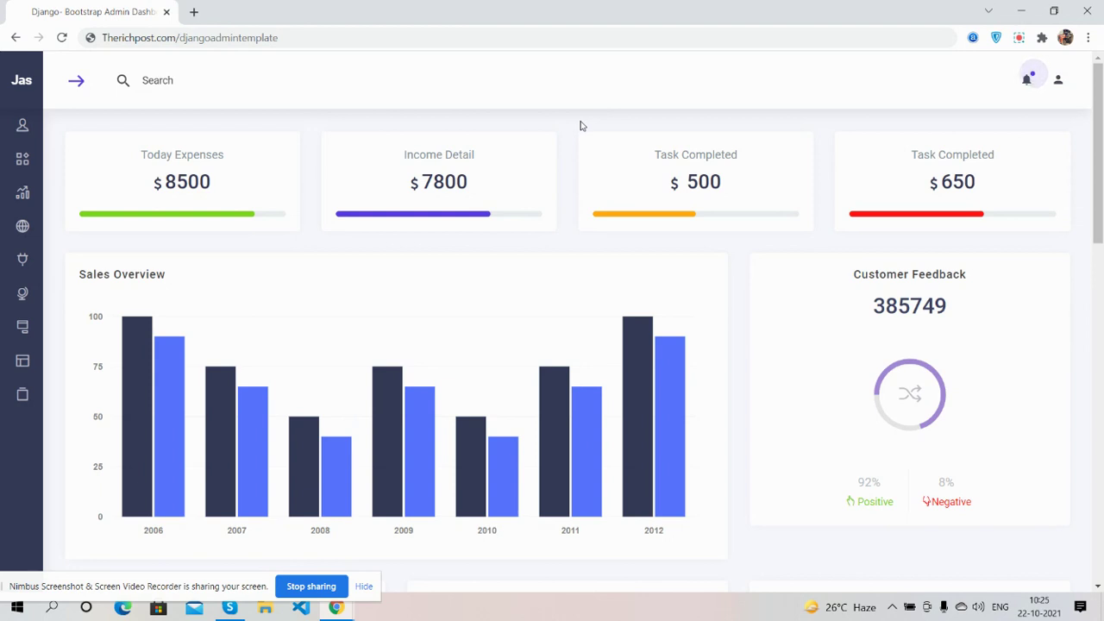
mouse_move(348, 443)
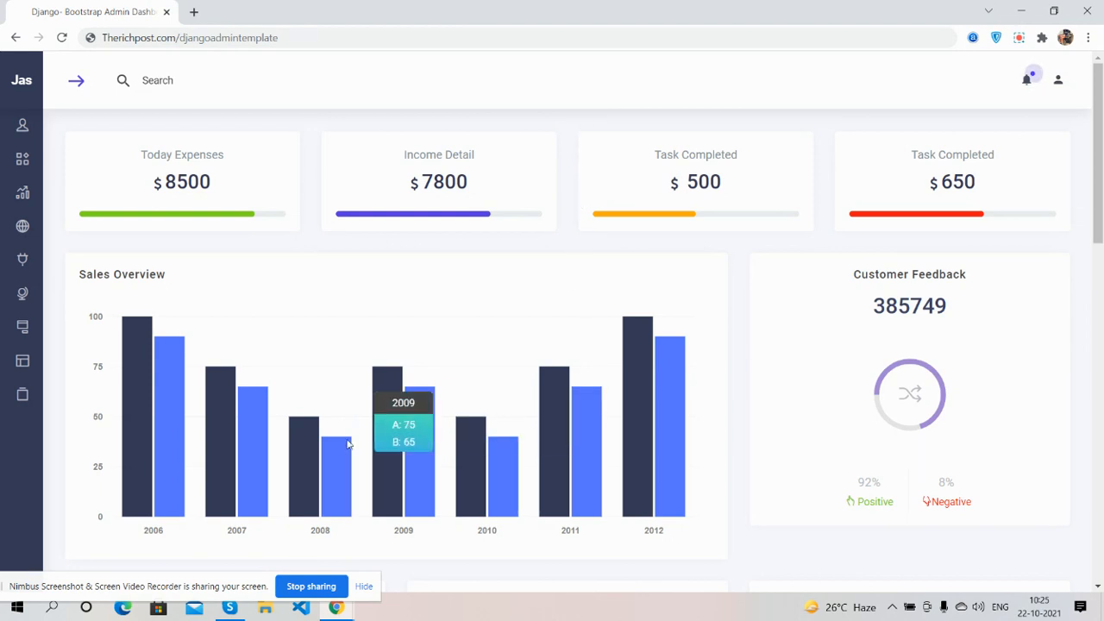